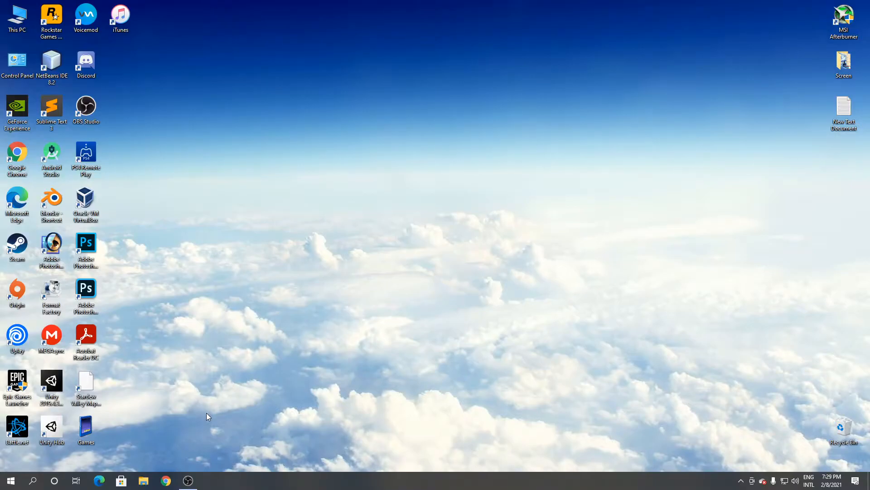
Step: Open Chrome and search Google for 'filehippo'
{"action": "left_click", "coordinate": [165, 480]}
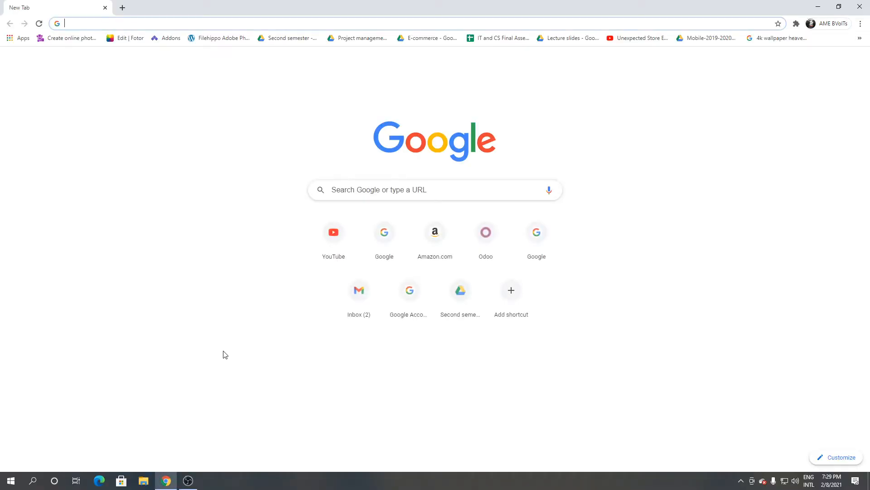
{"action": "type", "text": "filehippo"}
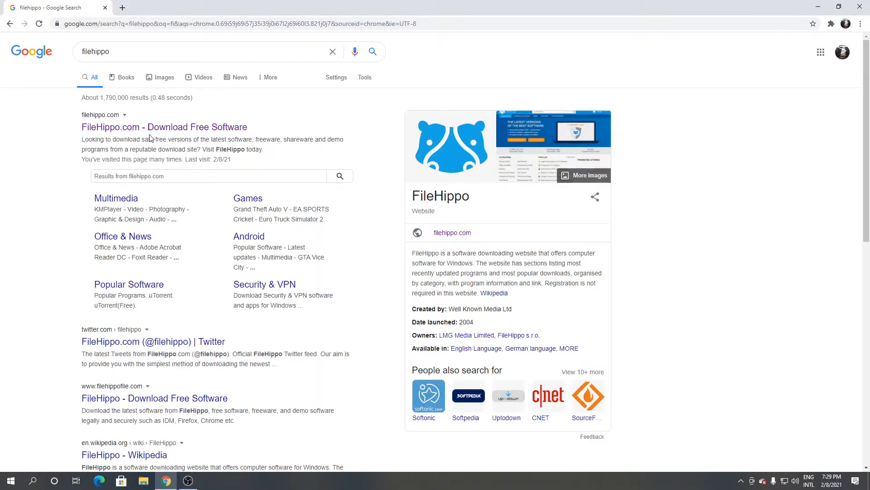
{"action": "mouse_move", "coordinate": [153, 127]}
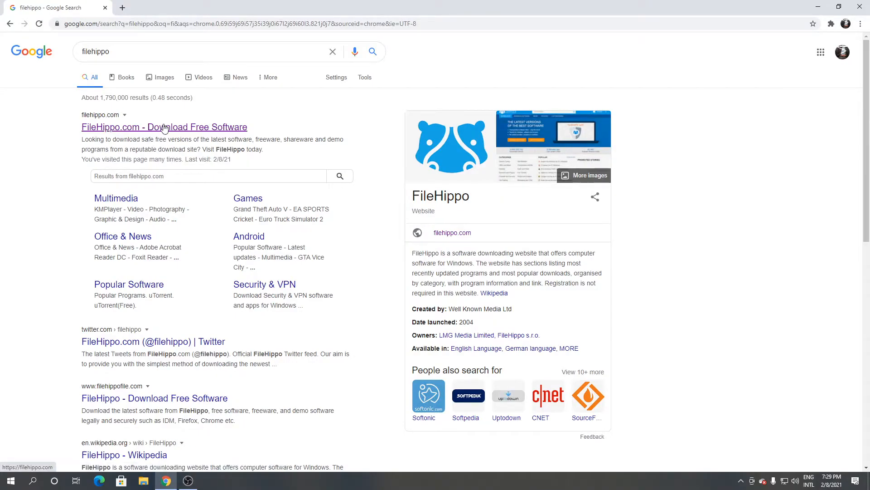
Step: Go to FileHippo.com, search for 'beaker', and scroll to the results
{"action": "left_click", "coordinate": [163, 127]}
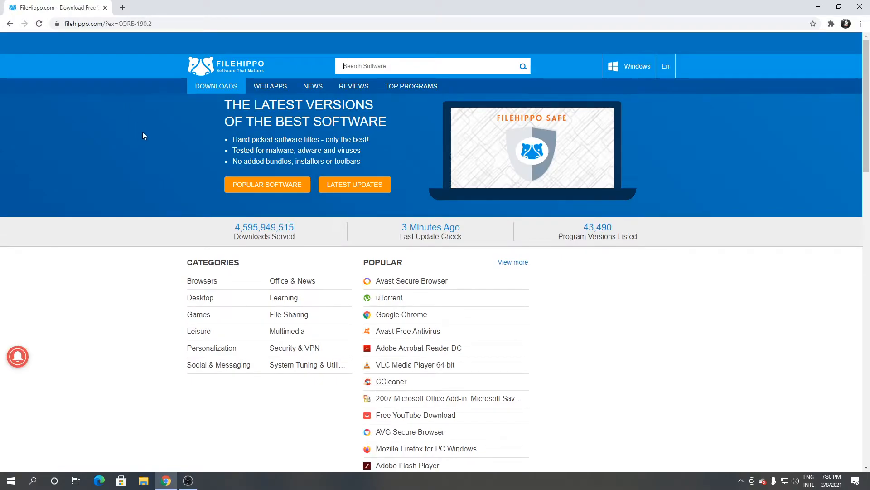
{"action": "type", "text": "beaker"}
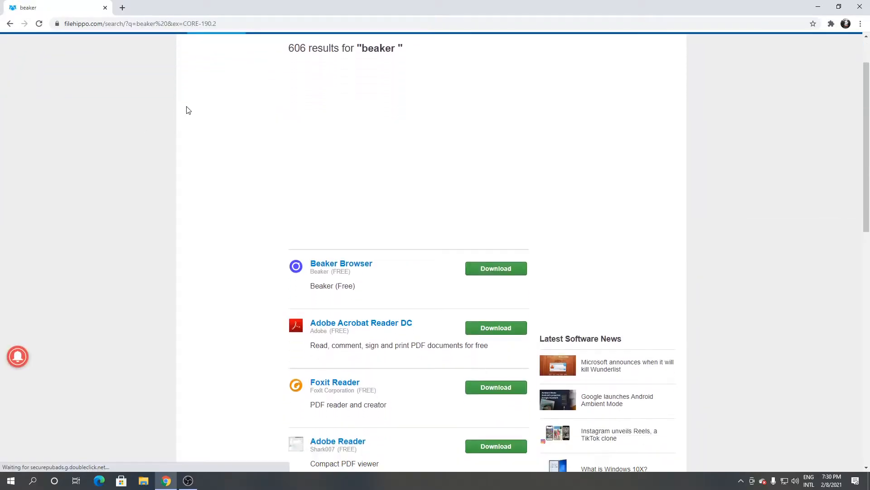
{"action": "scroll", "scroll_direction": "down", "scroll_amount": 3}
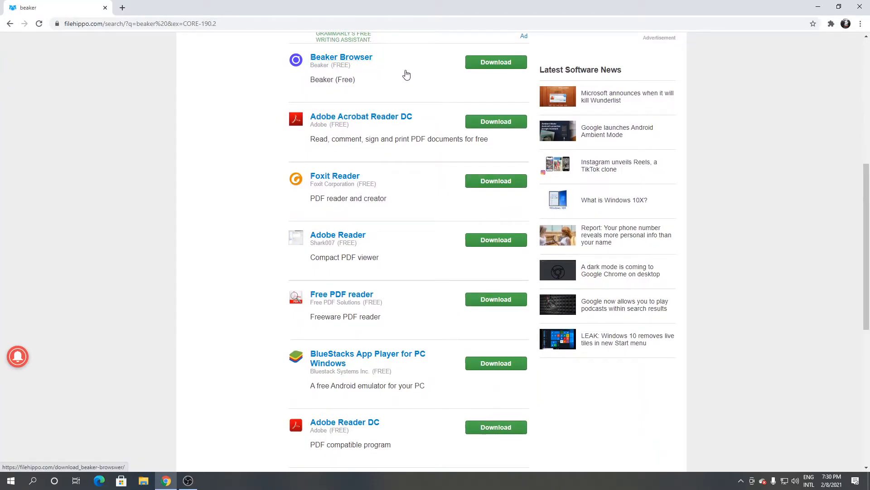
Step: Open the Beaker Browser page and download its 0.8.0.2 installer
{"action": "left_click", "coordinate": [342, 57]}
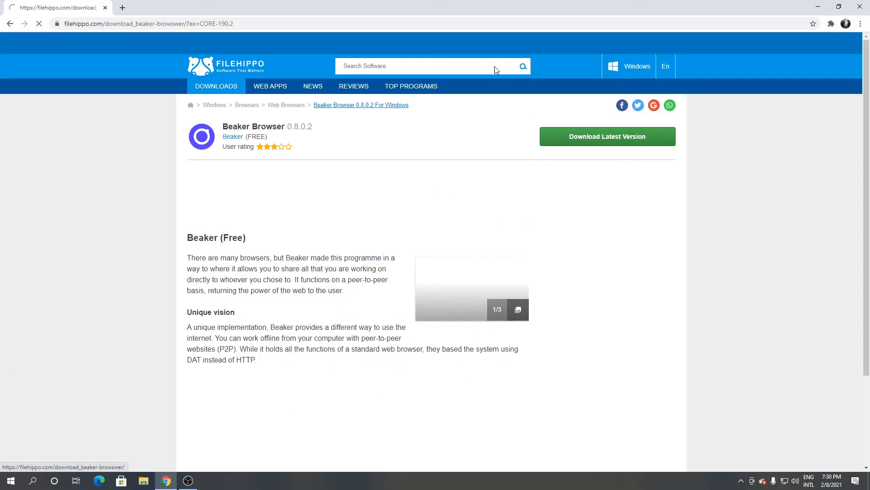
{"action": "left_click", "coordinate": [606, 136]}
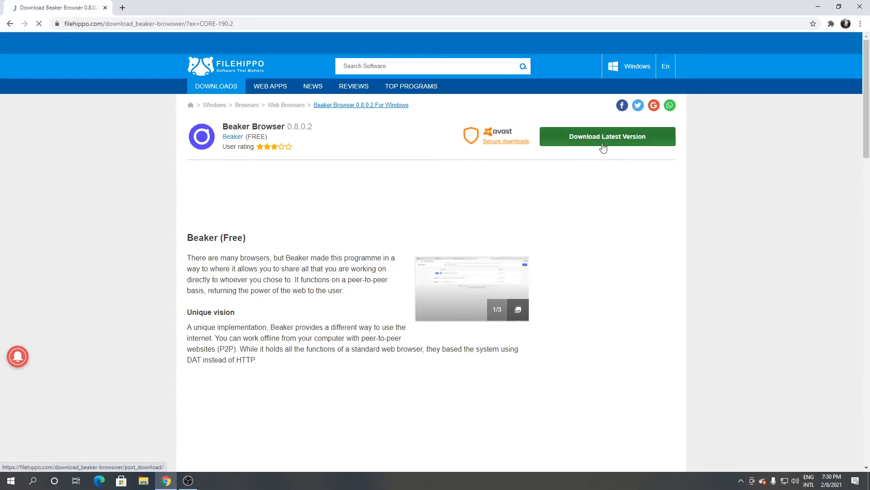
{"action": "left_click", "coordinate": [606, 136]}
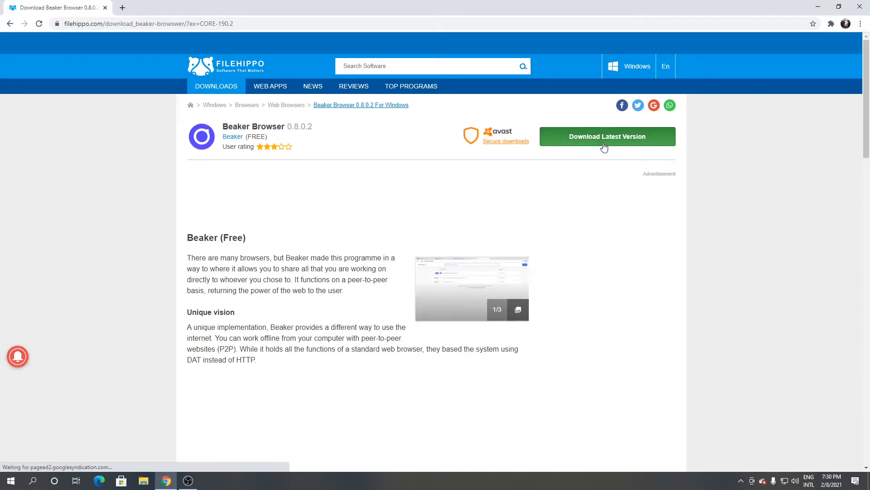
{"action": "left_click", "coordinate": [607, 136]}
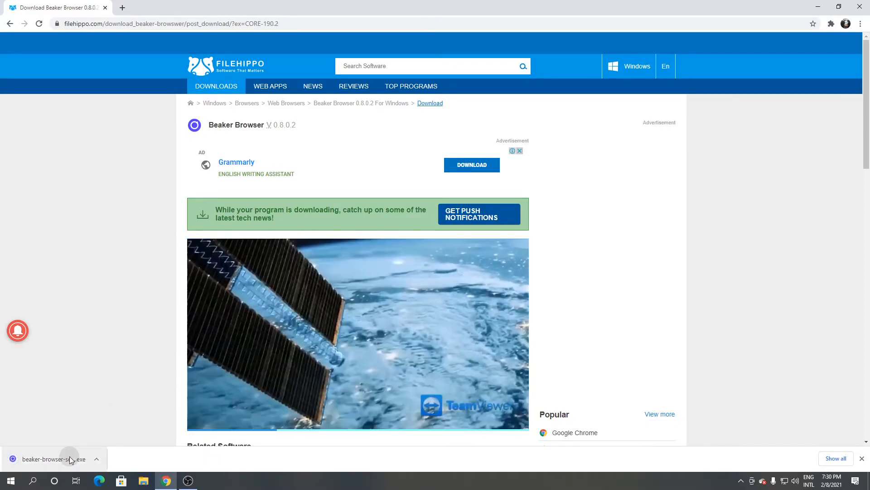
Step: Run the Beaker Browser installer, allow firewall access, and dismiss the welcome dialog
{"action": "left_click", "coordinate": [69, 458]}
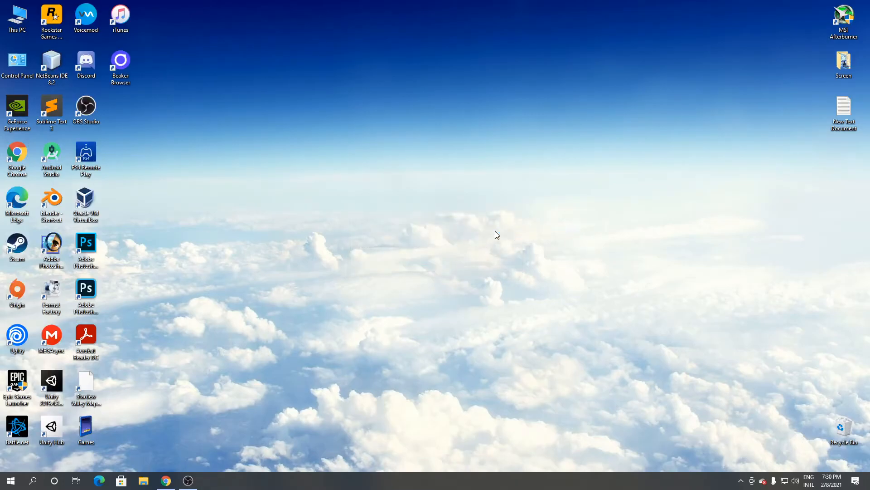
{"action": "double_click", "coordinate": [120, 62]}
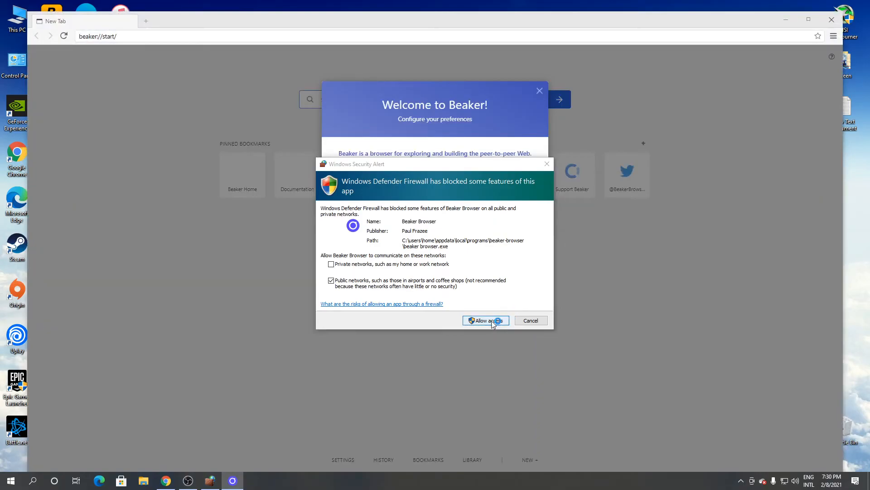
{"action": "left_click", "coordinate": [484, 321]}
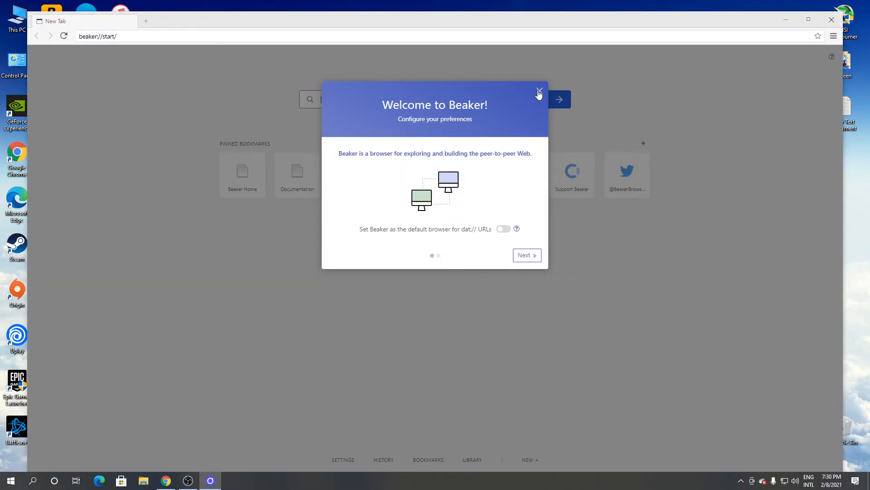
{"action": "left_click", "coordinate": [538, 92]}
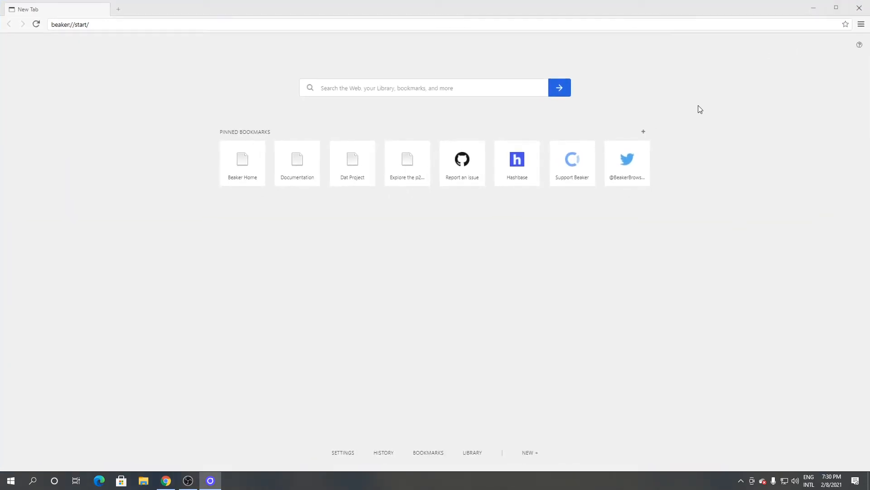
{"action": "mouse_move", "coordinate": [687, 98]}
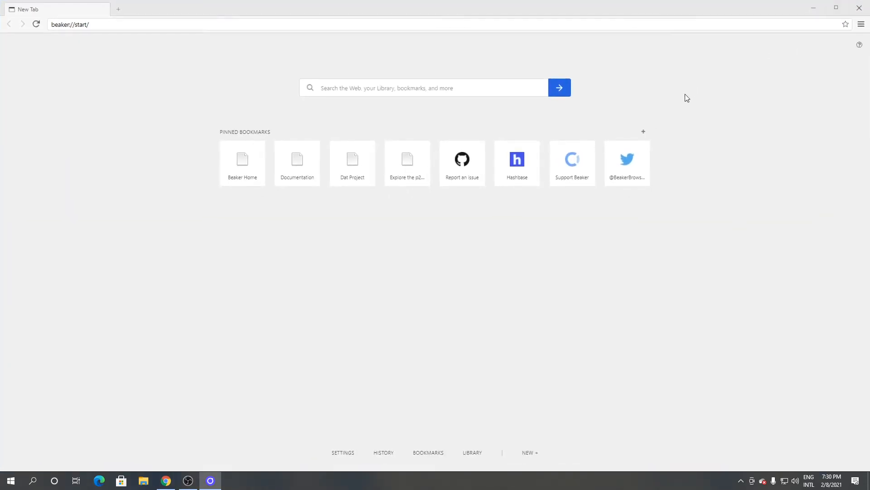